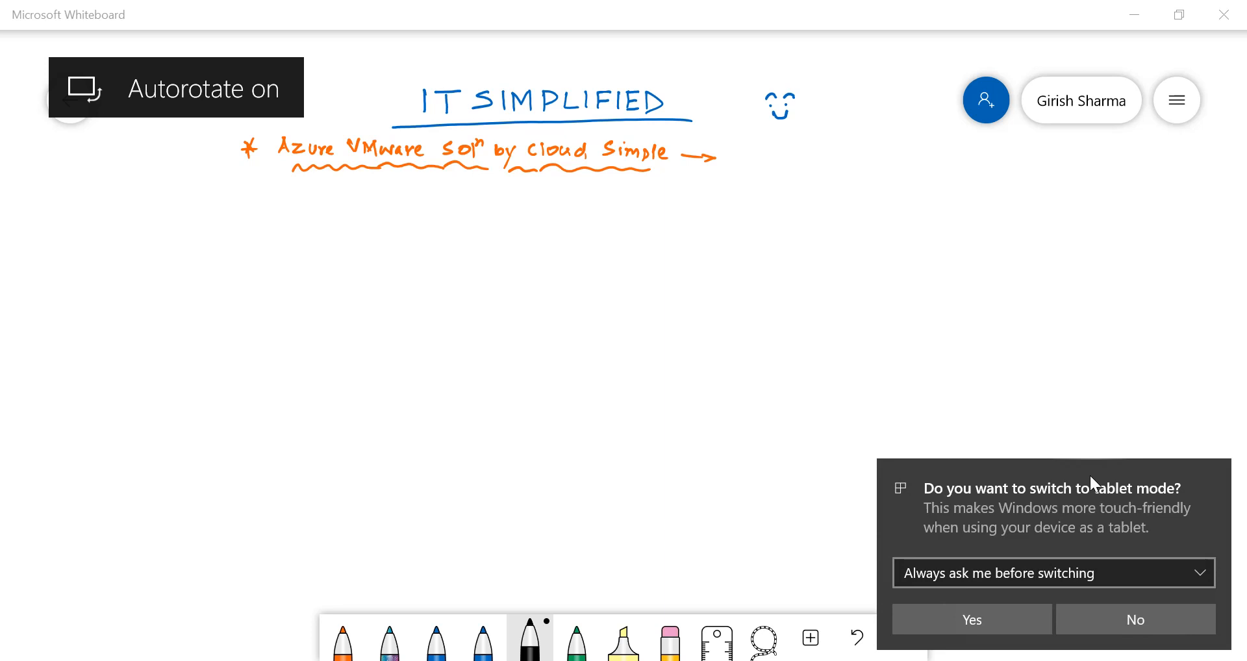
- Decline tablet mode and check the pen palette, keeping black ink
click(1135, 619)
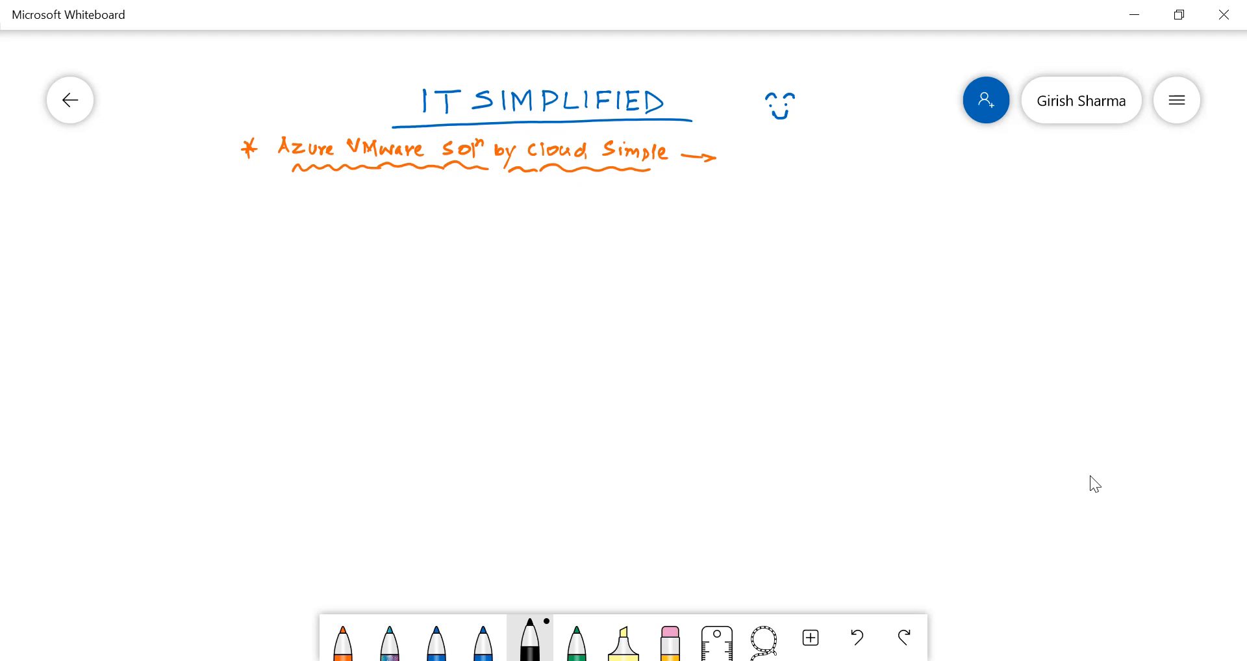
click(530, 648)
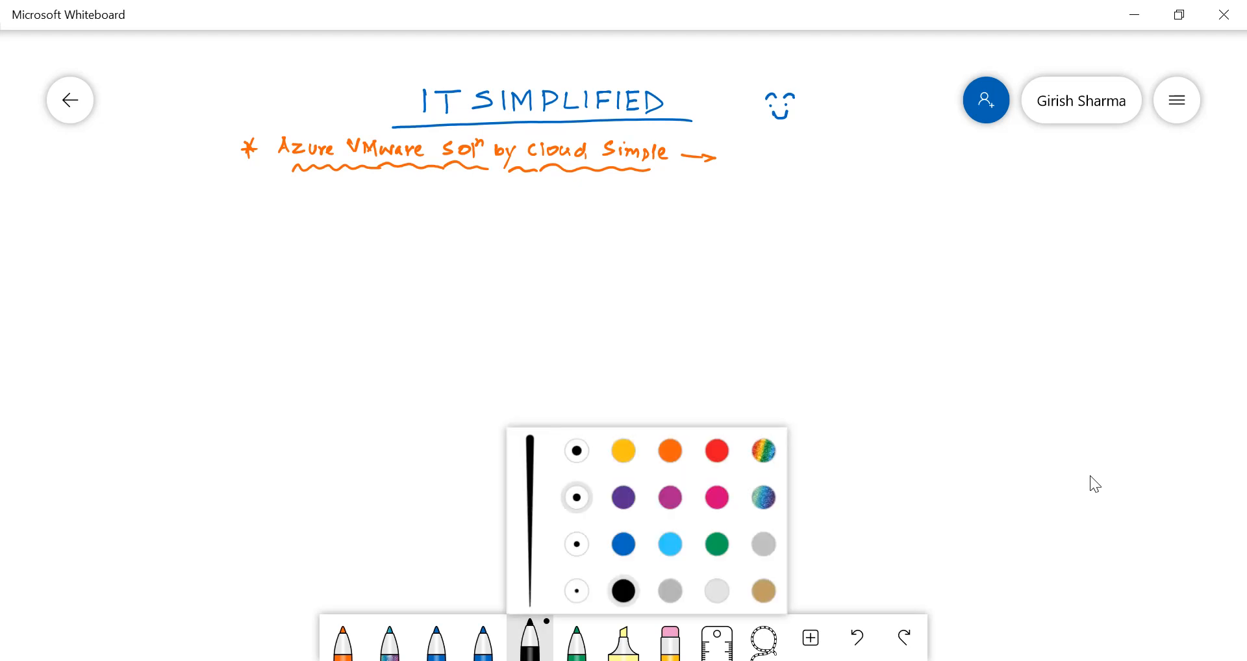
click(529, 642)
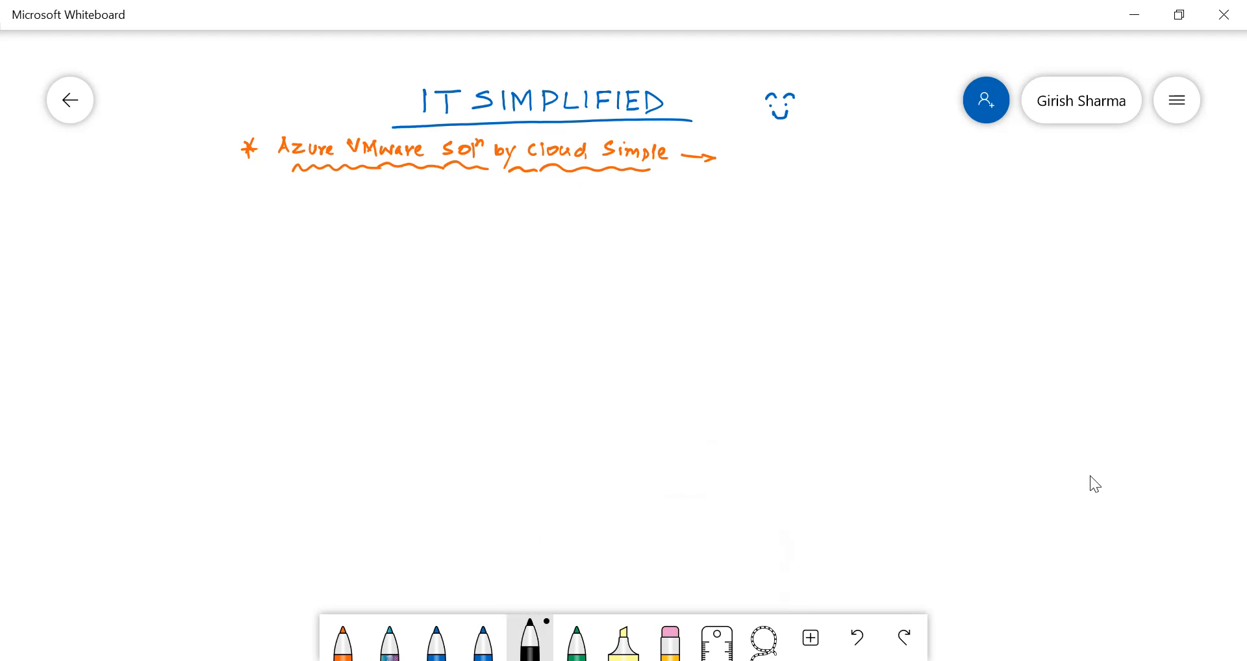
- Draw the on-prem circle with two hosts, VM boxes and ESXI label, and begin the cloud
drag(237, 222, 152, 367)
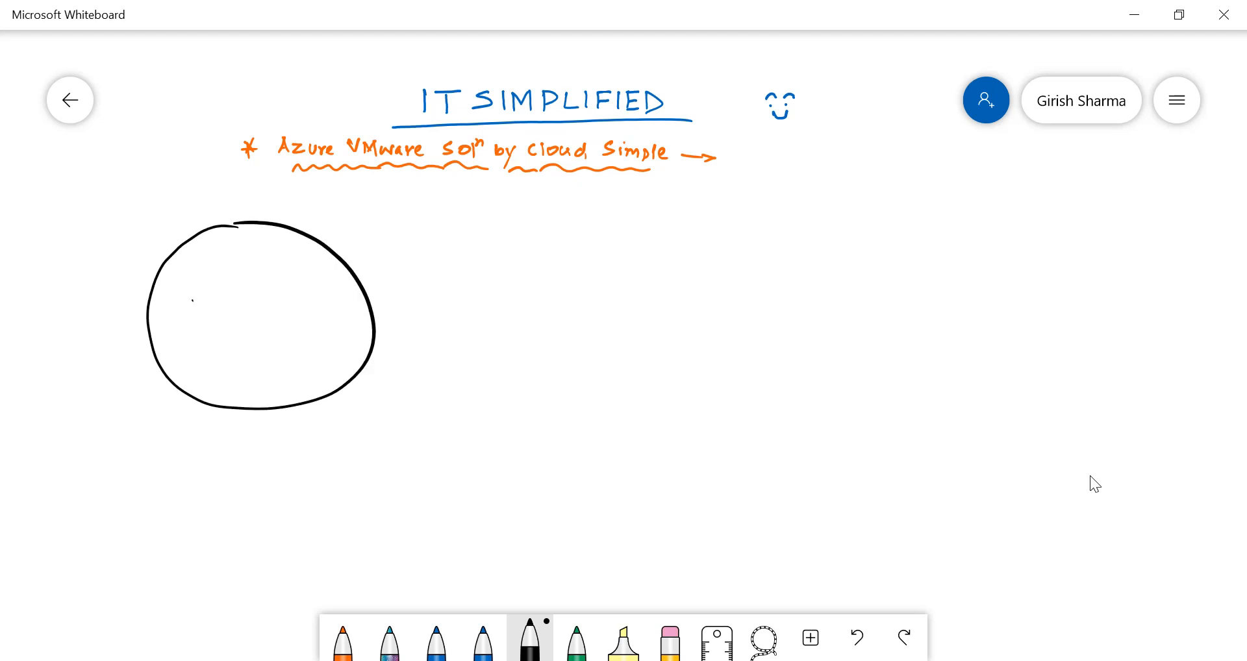
drag(189, 310, 223, 358)
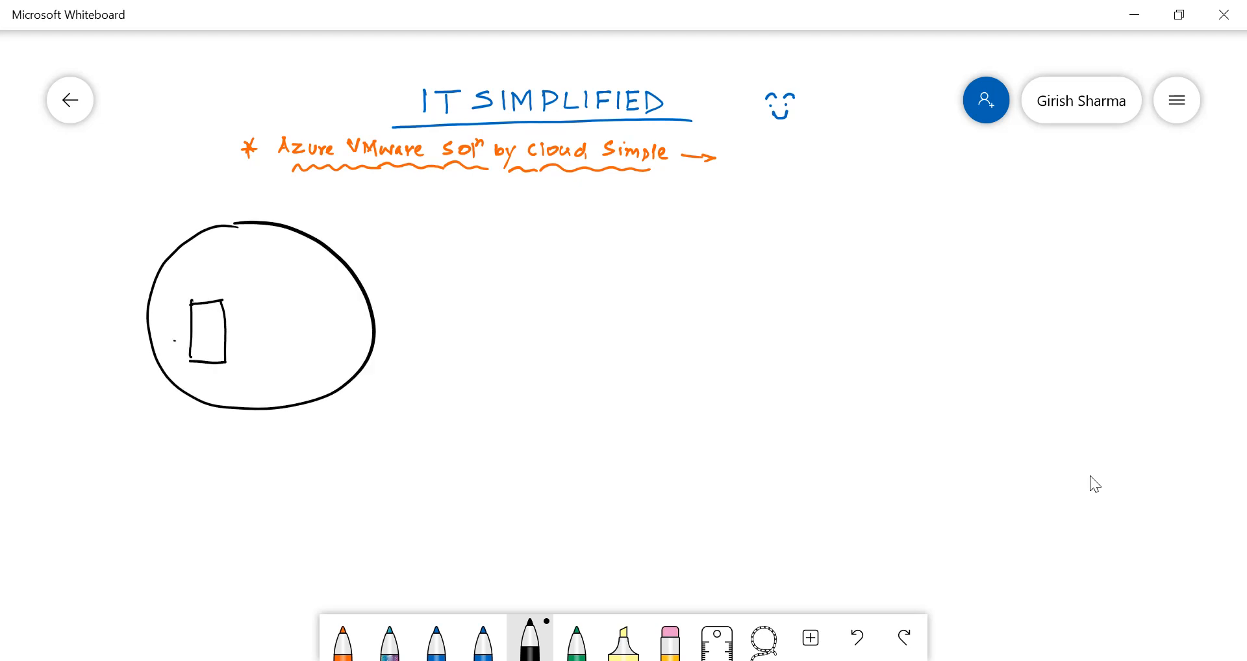
drag(171, 339, 231, 338)
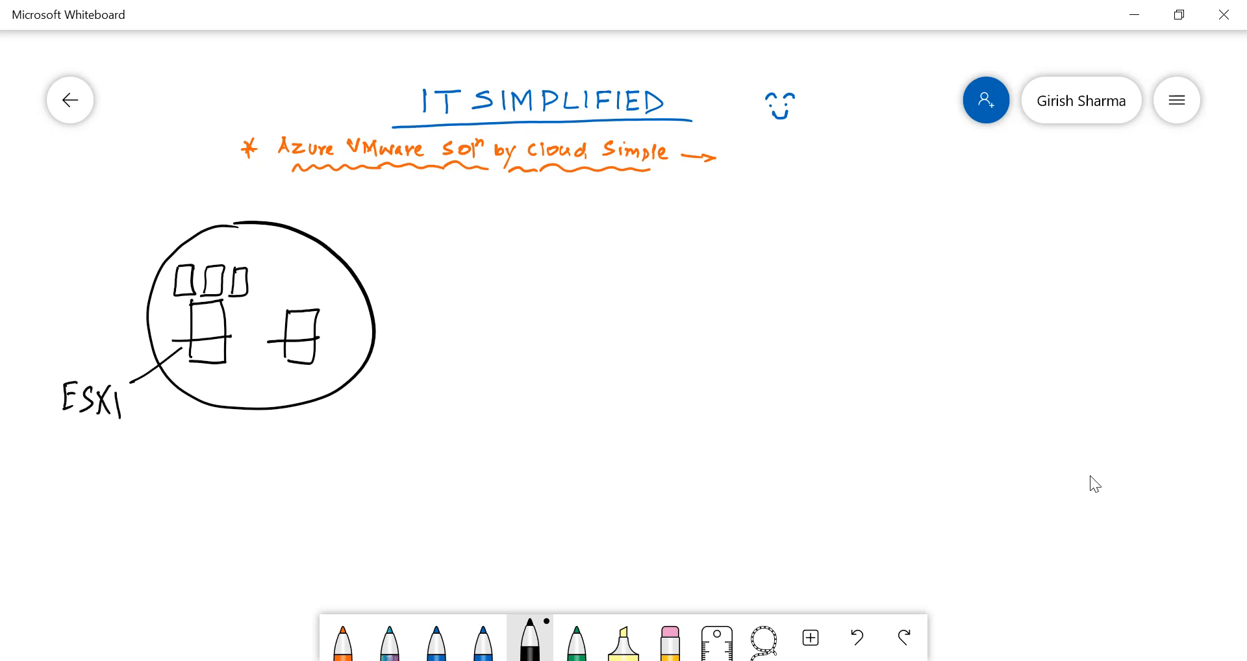
drag(282, 287, 310, 286)
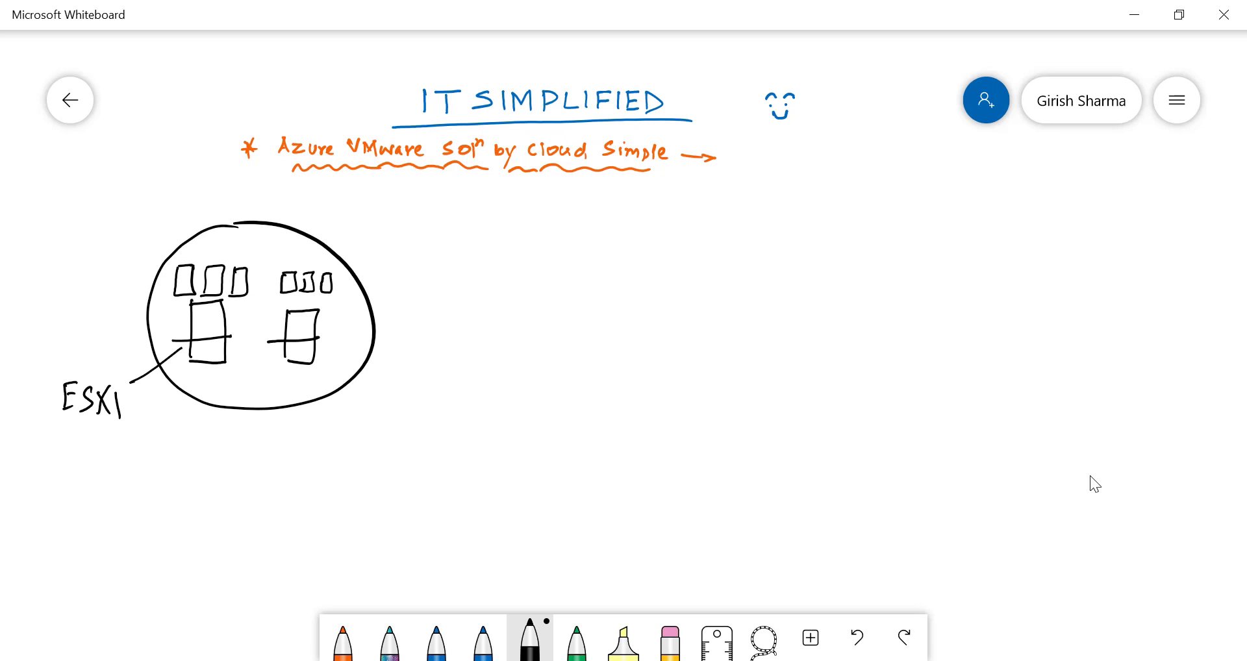
drag(609, 391, 903, 392)
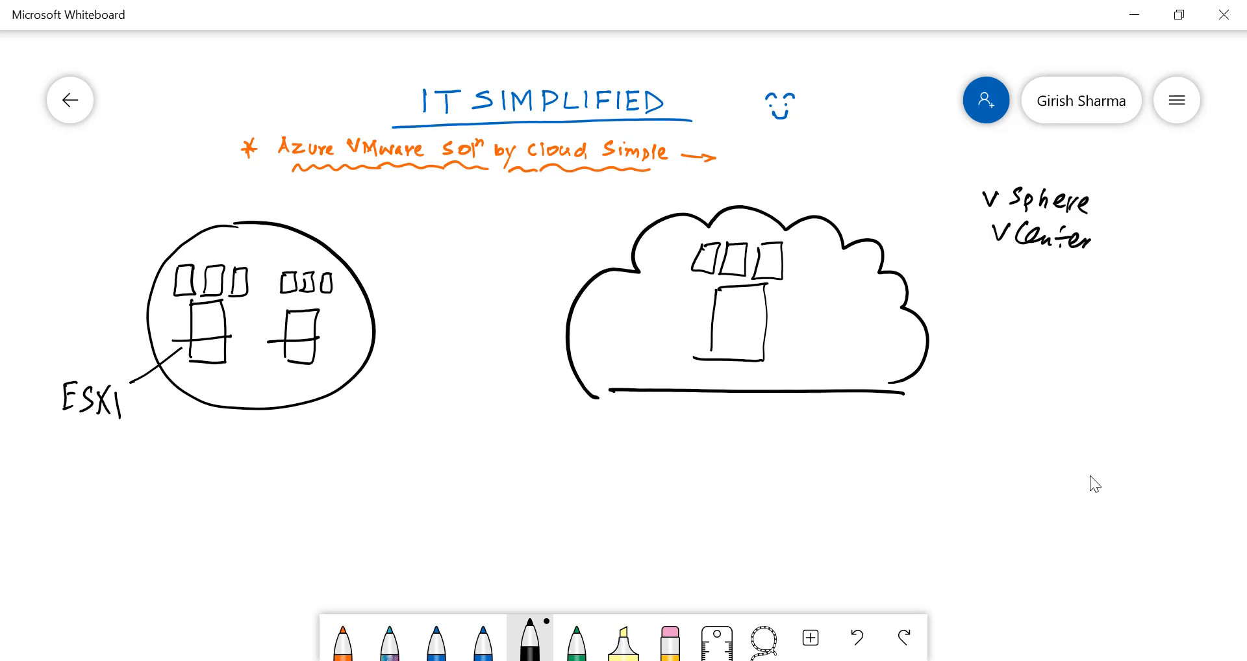
- Add vSAN to the braced vSphere/vCenter list and draw the ER double arrow
text(v SA)
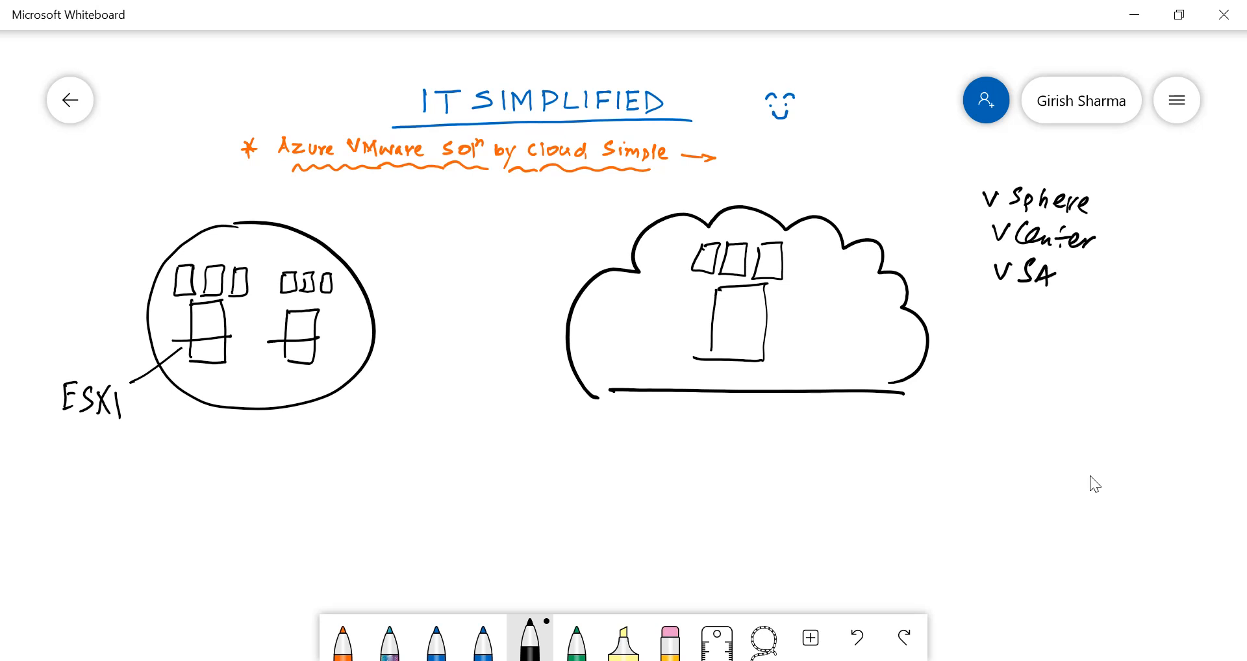
drag(950, 199, 967, 294)
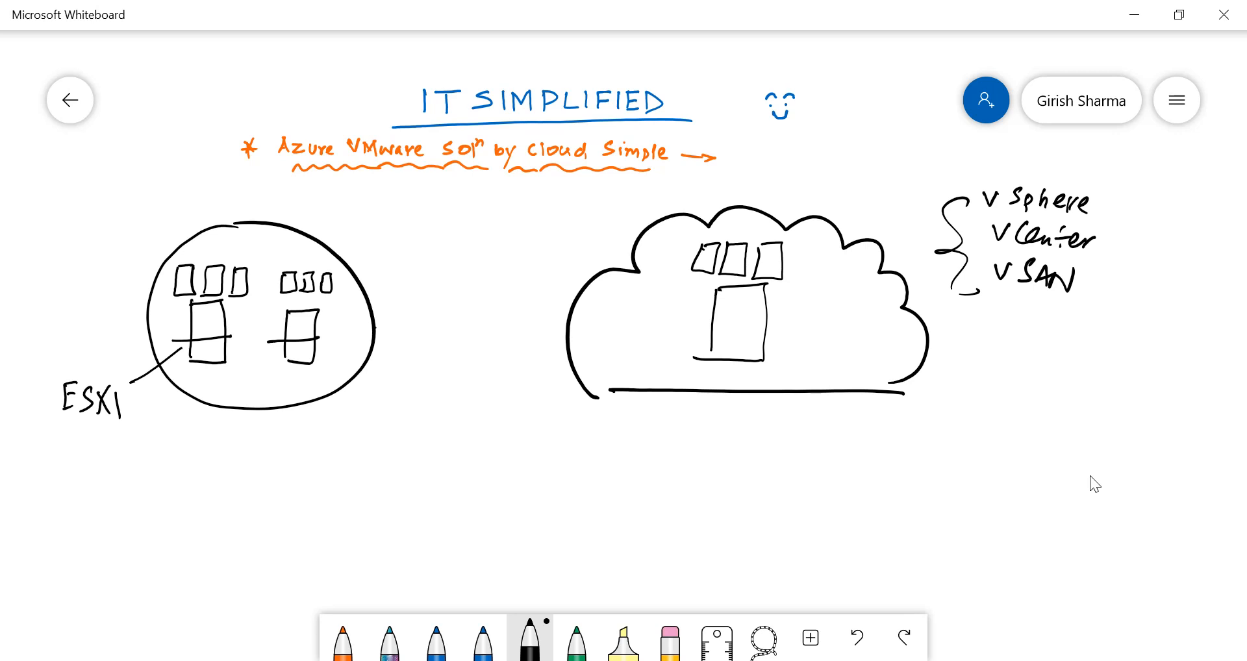
drag(378, 326, 573, 322)
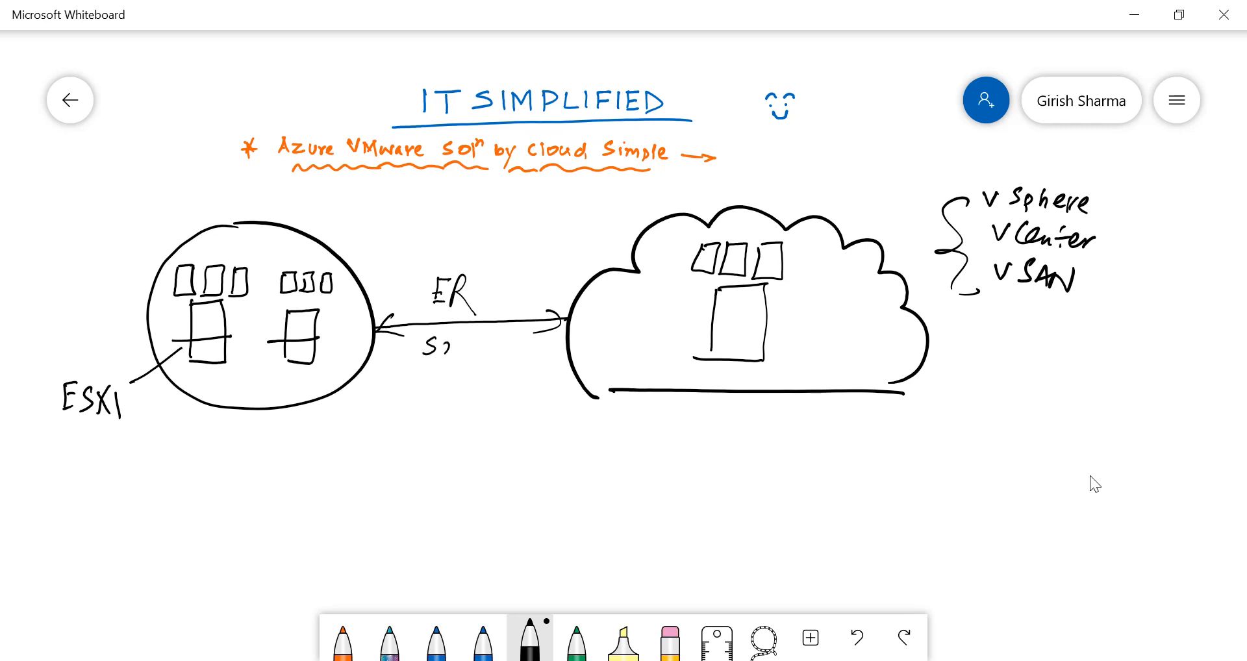
- Write 'S2S VPN' under the arrow and 'X3' below the component list
drag(421, 350, 509, 350)
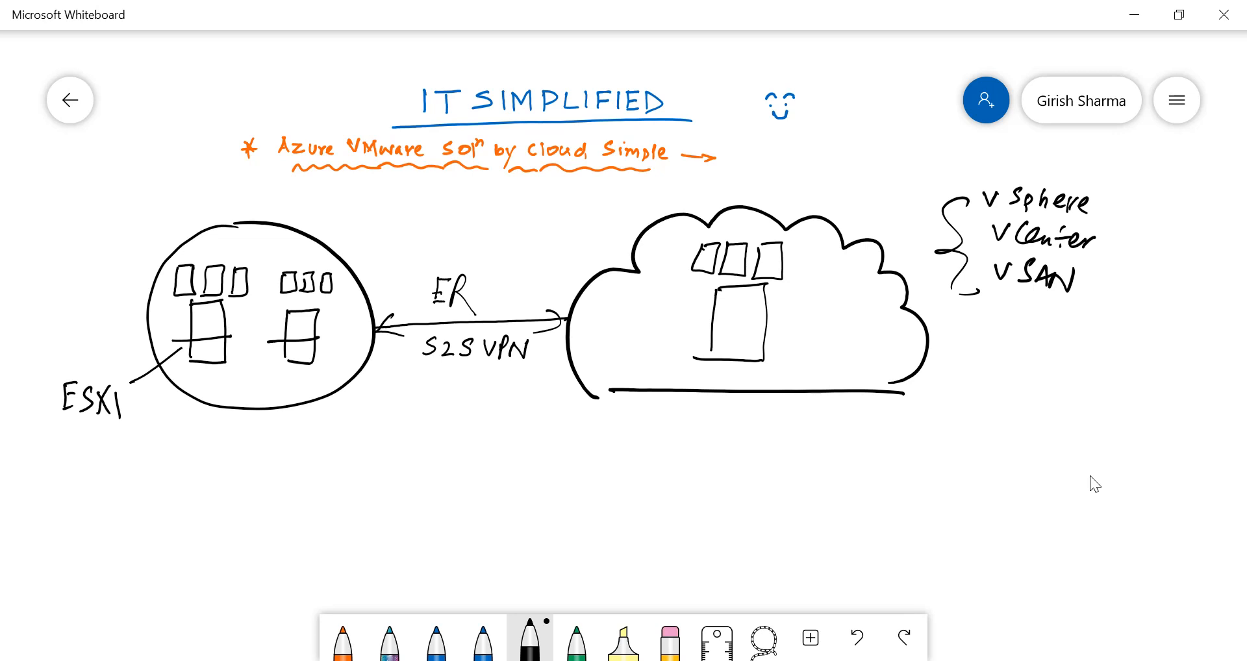
drag(992, 323, 995, 330)
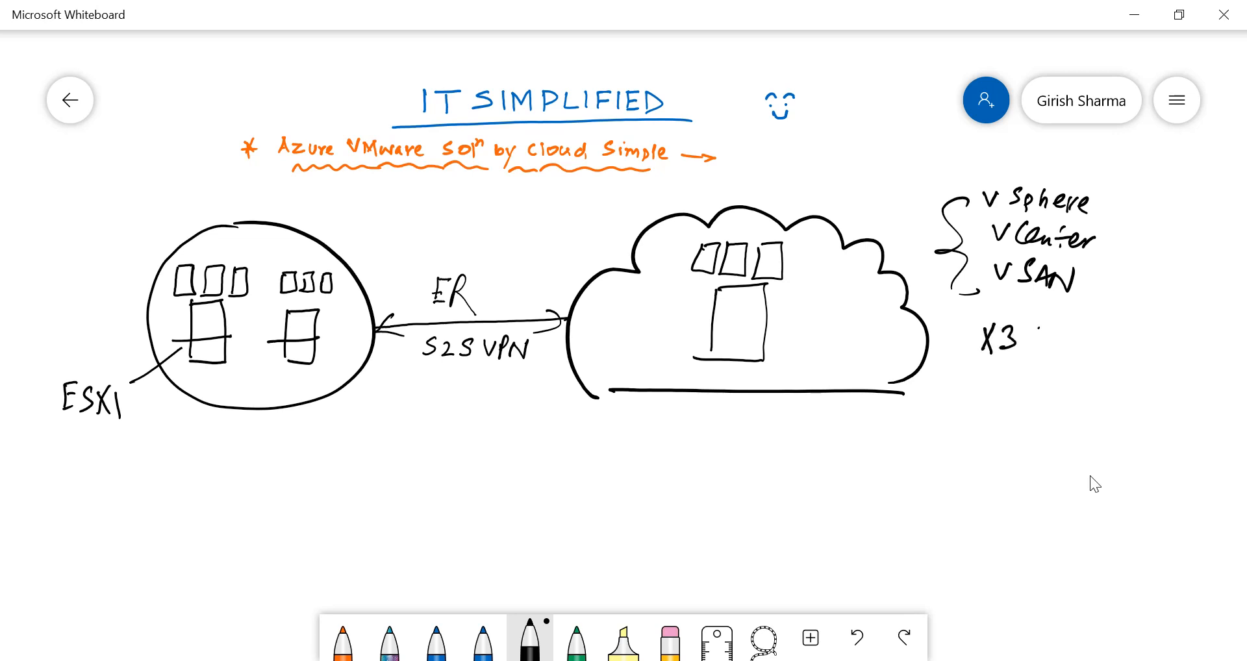
- Write 'X3 Nodes' with CS28, 36, 36m and CPU/RAM notes, and label the cloud AZURE
text(Nodes)
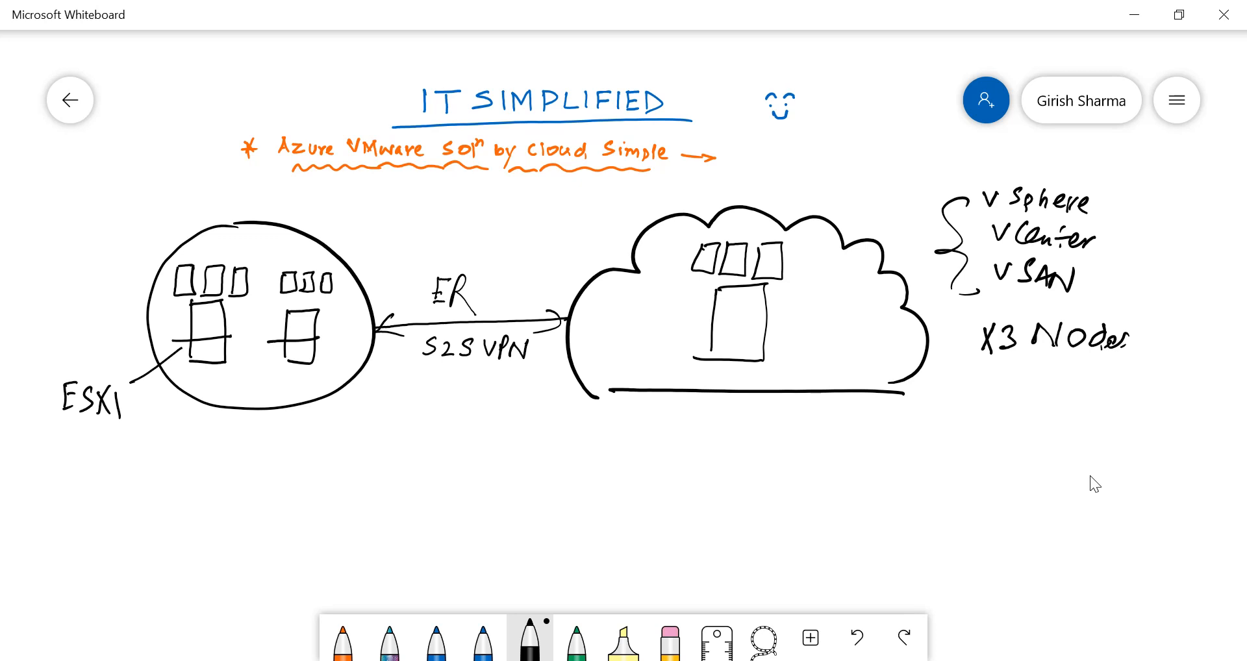
drag(990, 382, 1038, 386)
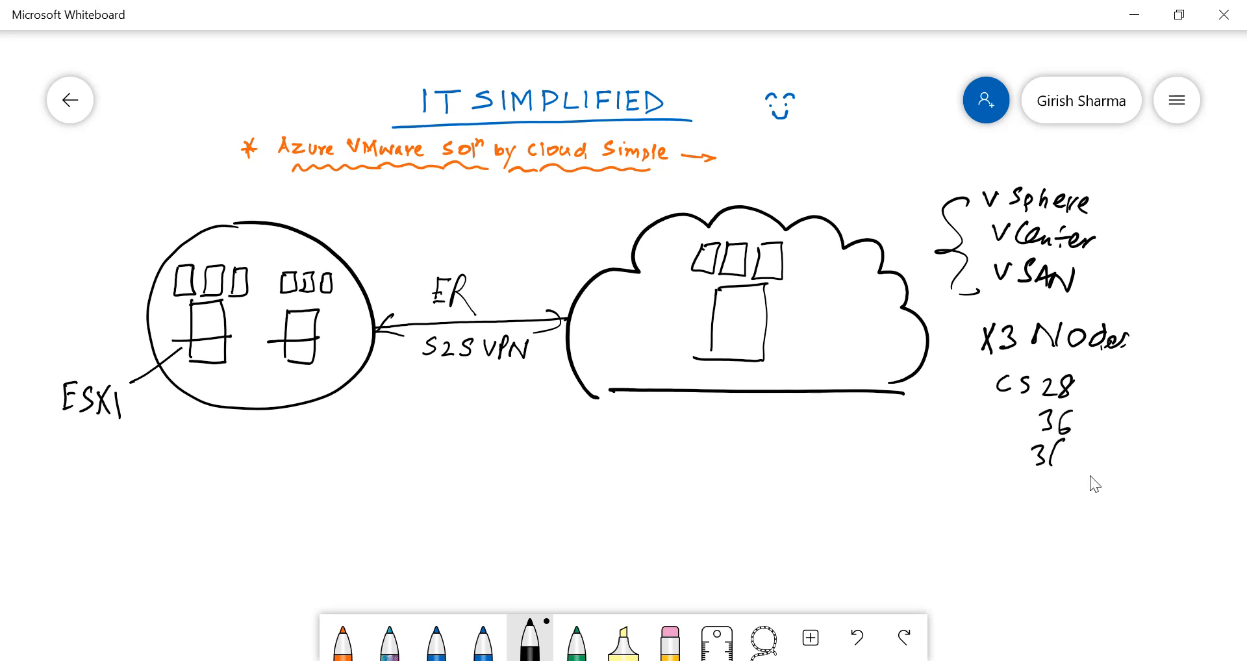
drag(963, 382, 986, 462)
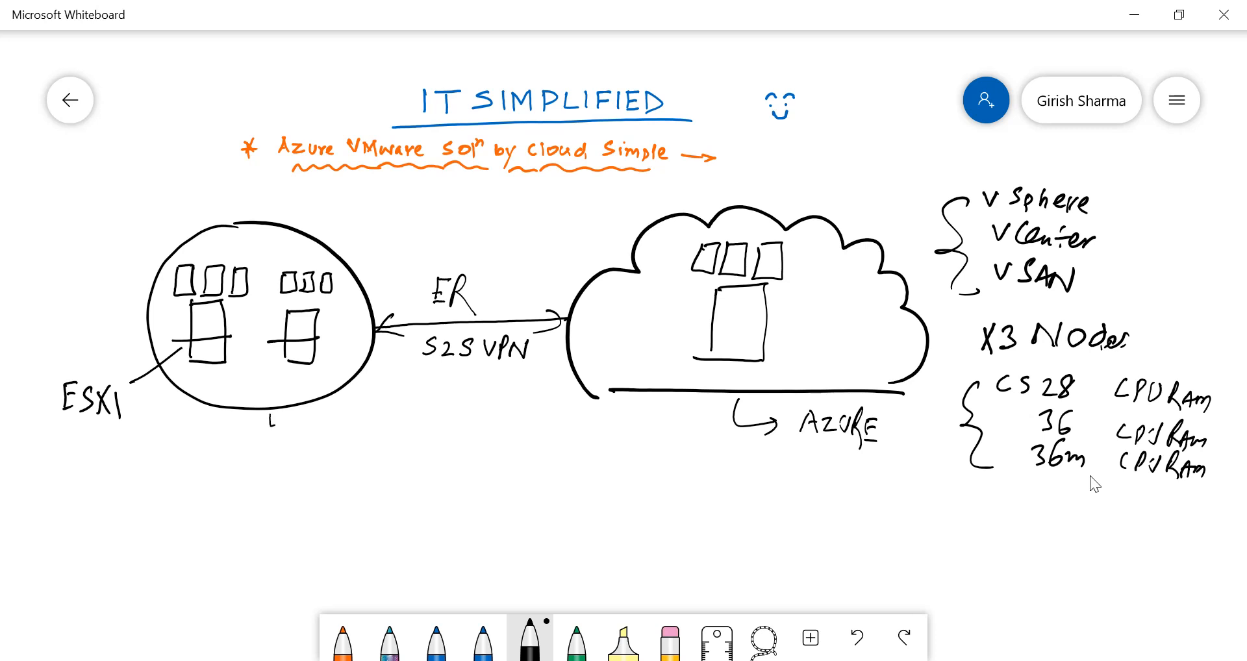
- Write '1 HW Refresh' below the diagram and a circled 2 beneath it
drag(517, 469, 541, 449)
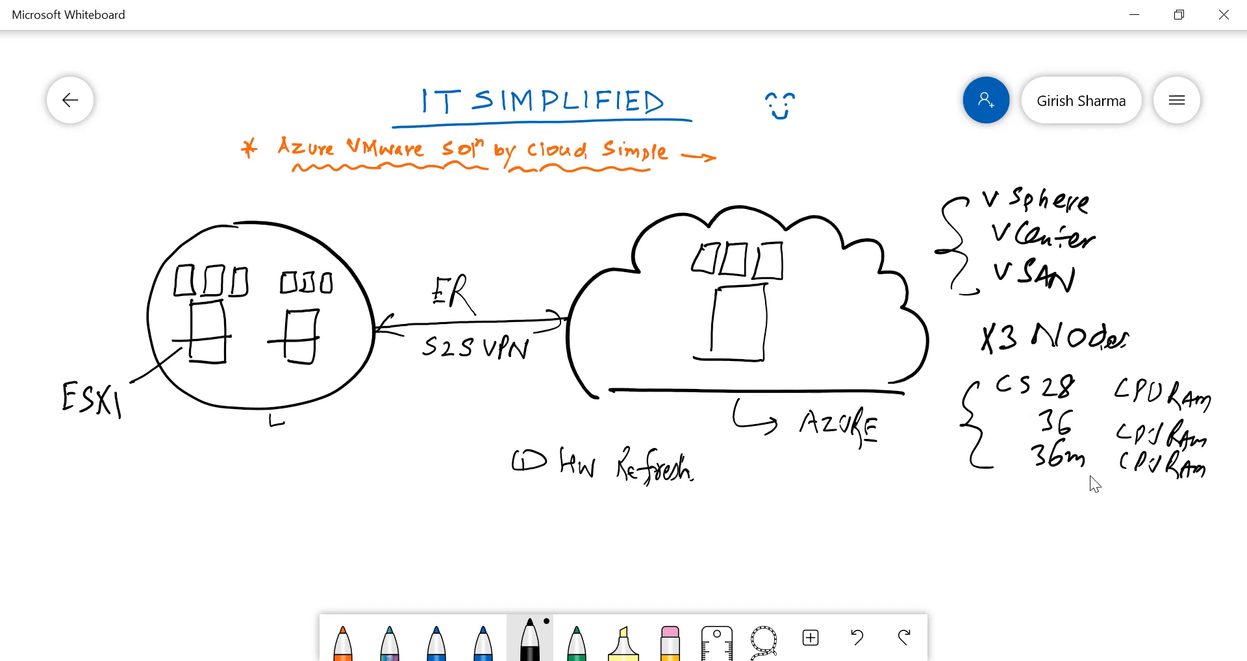
drag(513, 485, 549, 513)
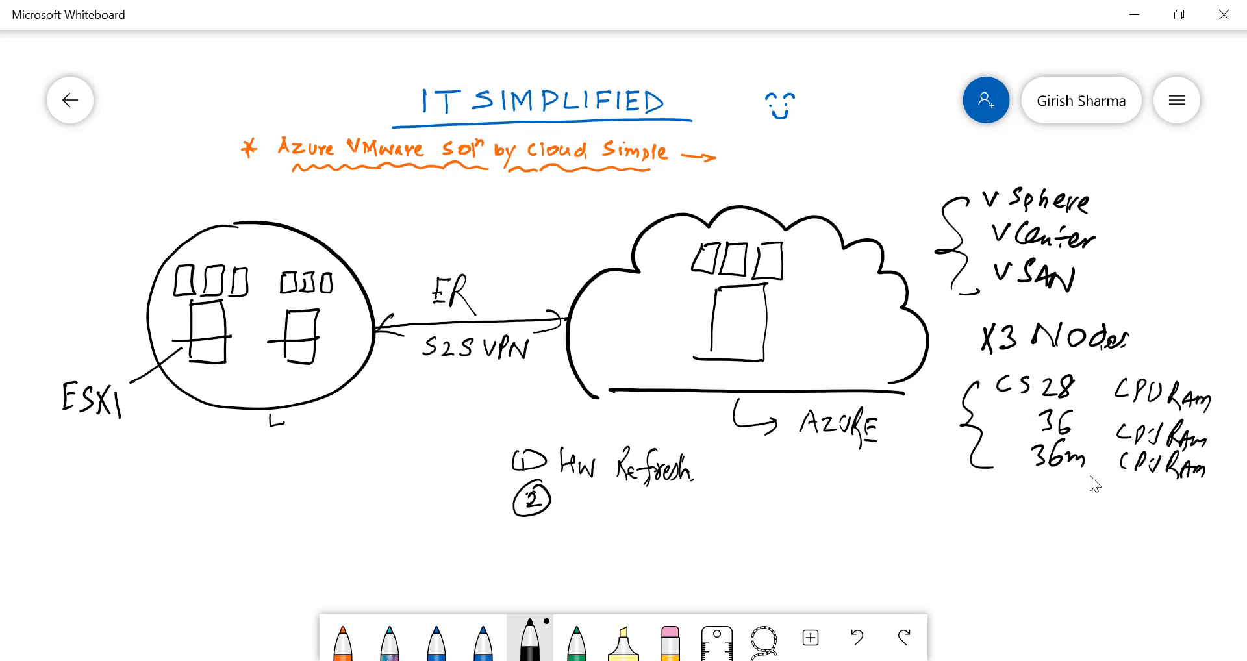
- Write 'Peak Time (Capacity)' beside the circled 2
drag(574, 489, 574, 505)
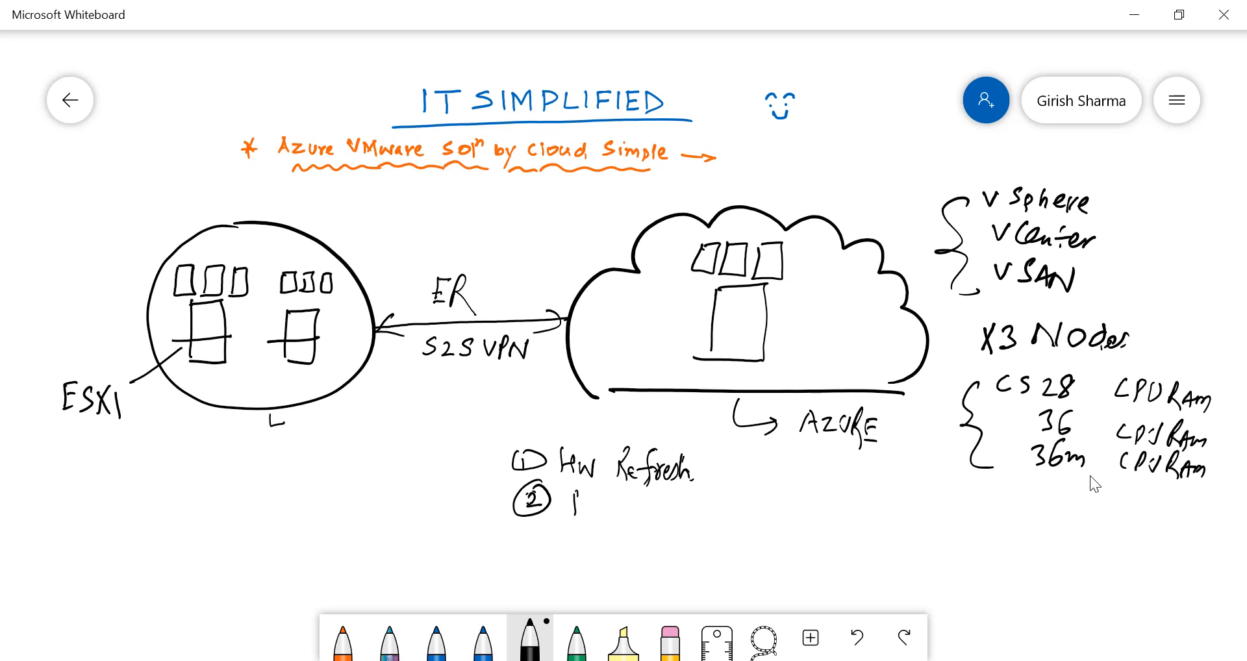
drag(557, 513, 644, 513)
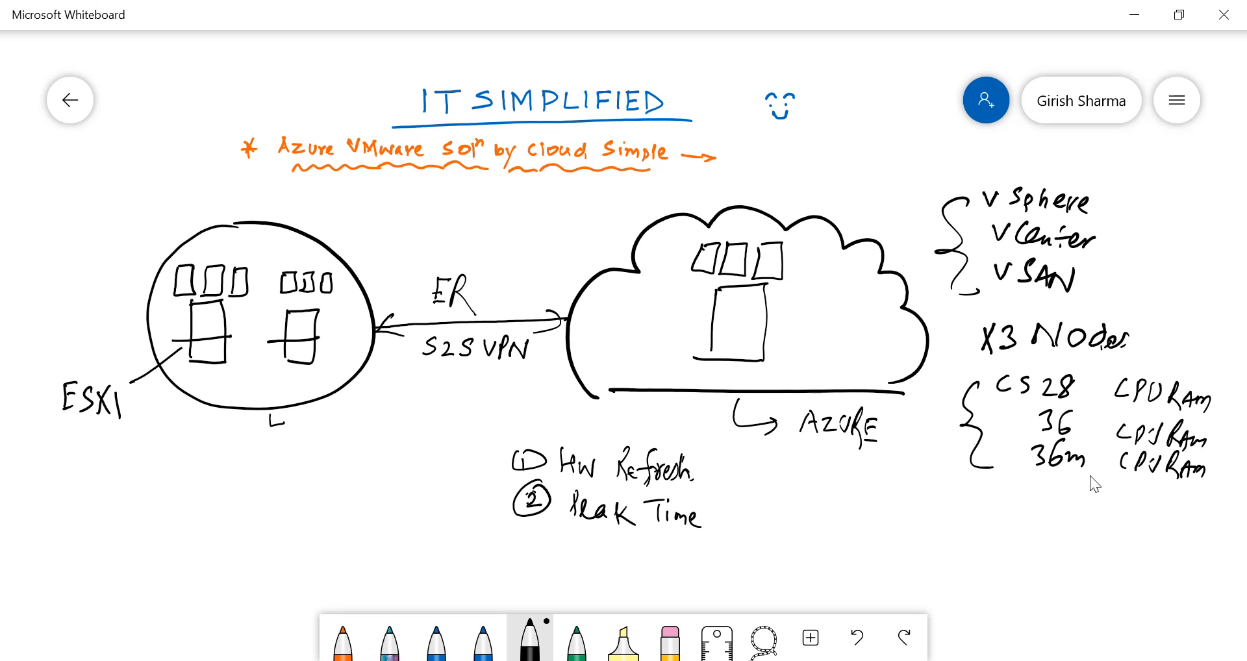
drag(739, 485, 740, 533)
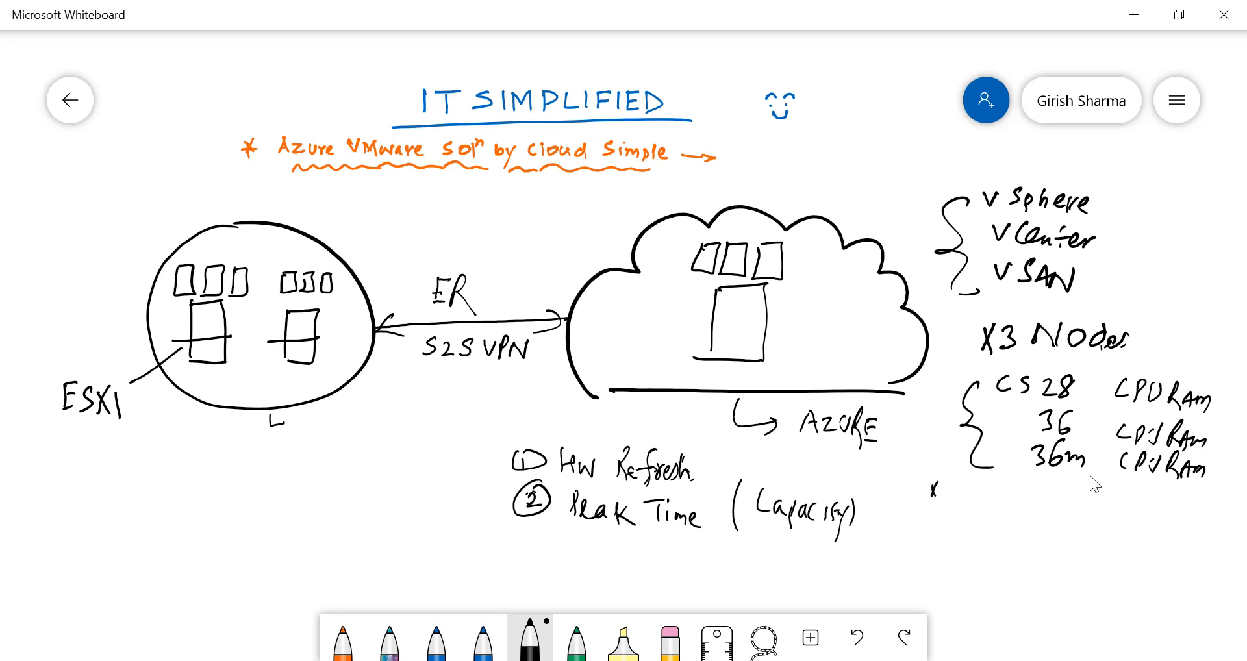
- Write '* Azure monitor' and 'x ABS' with a side bracket, then begin 'East & West'
drag(935, 489, 954, 502)
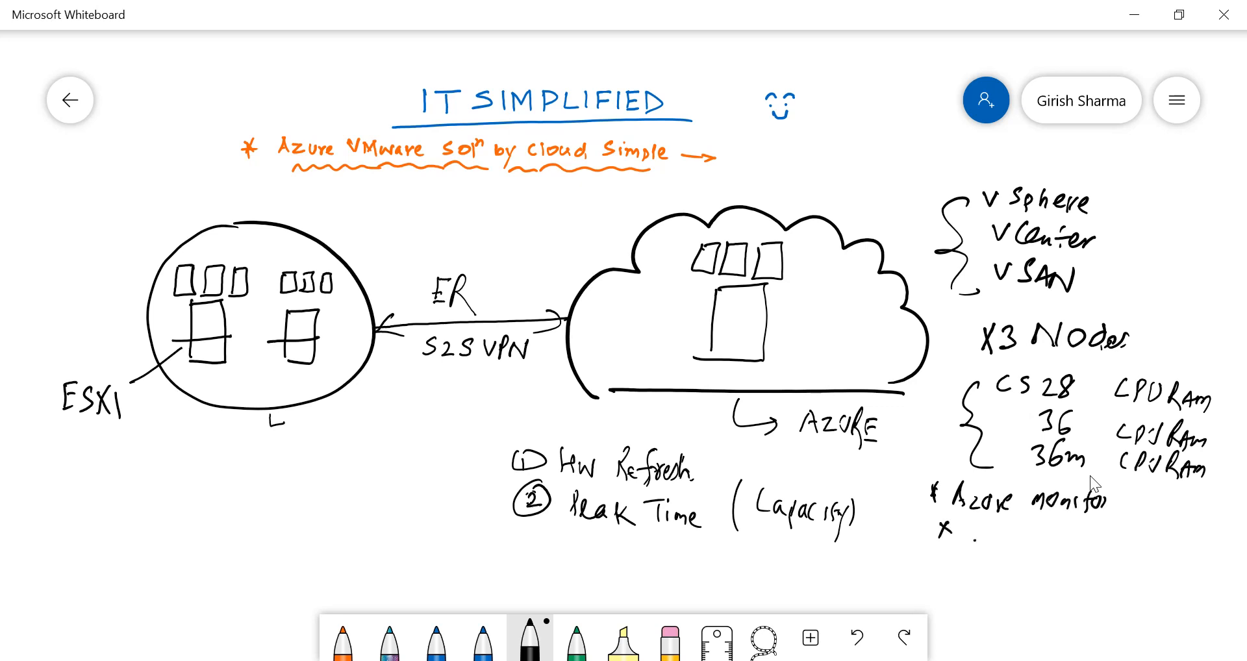
drag(963, 530, 1034, 529)
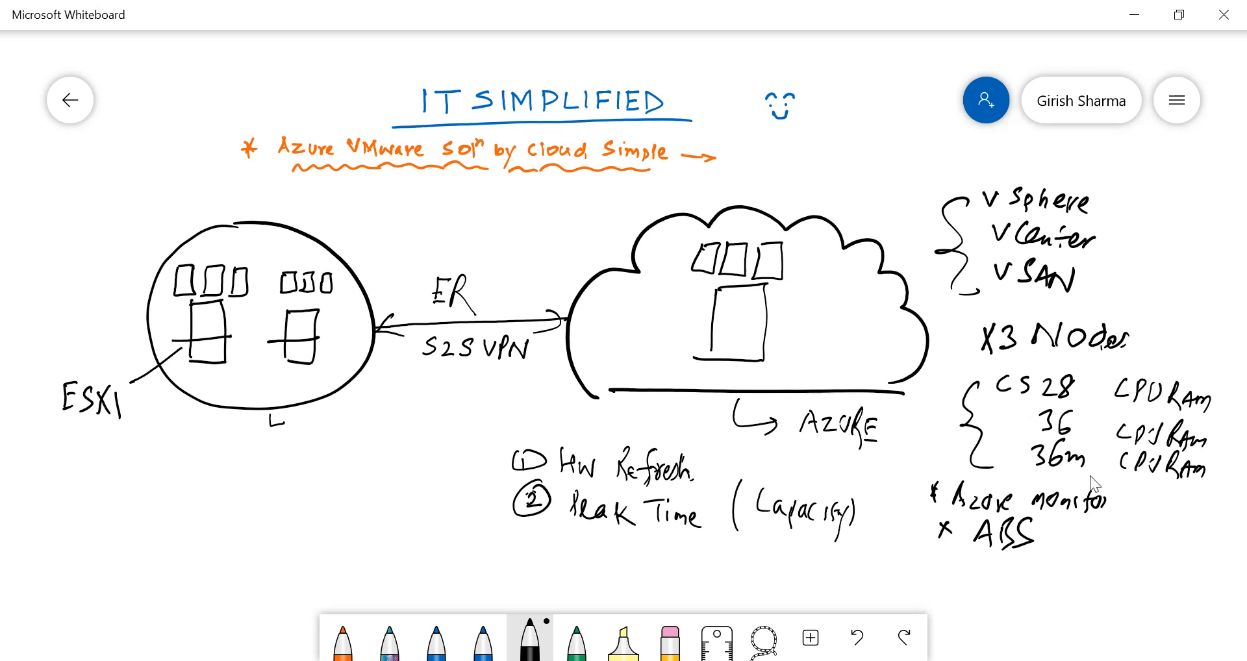
drag(927, 482, 931, 548)
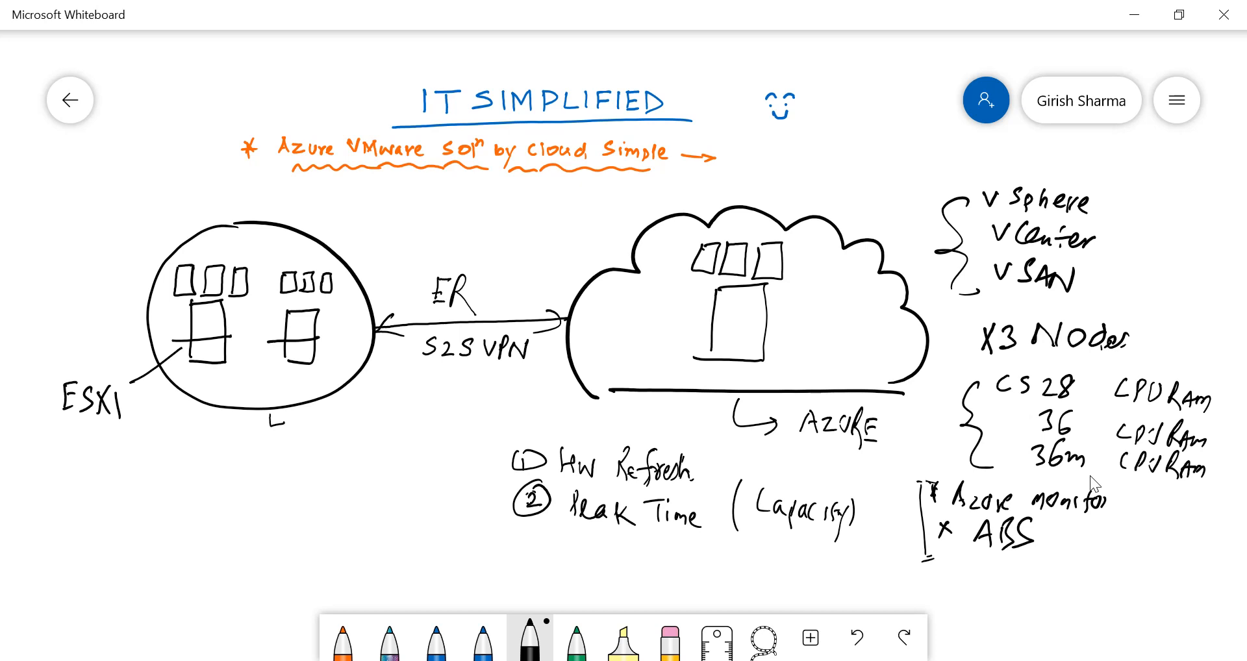
drag(1090, 541, 1114, 541)
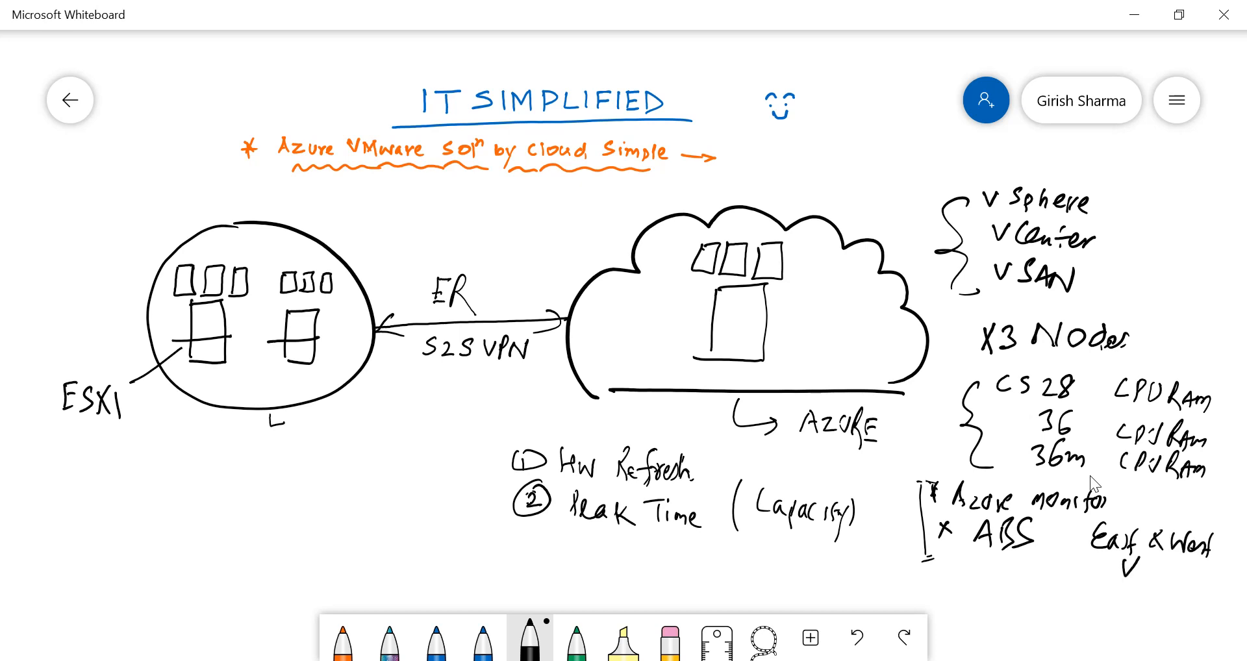
- Write 'US & West Europe', connect it to ABS with a bracket, and decline tablet mode
drag(1130, 573, 1081, 605)
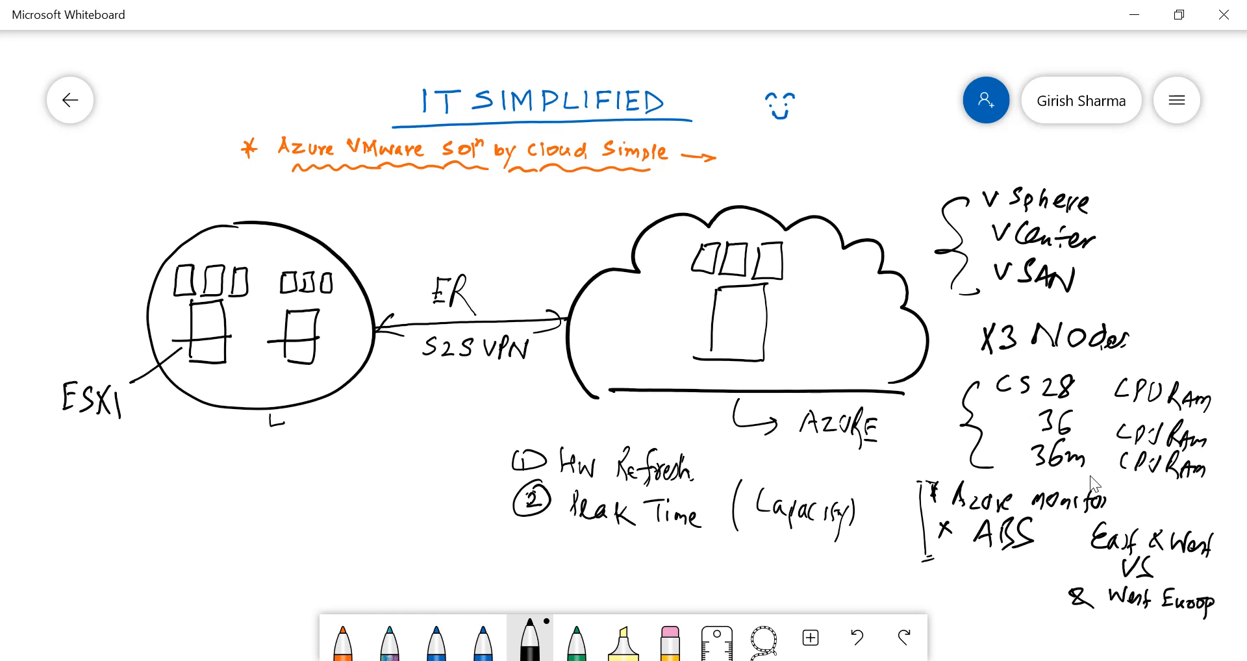
drag(1077, 530, 1077, 601)
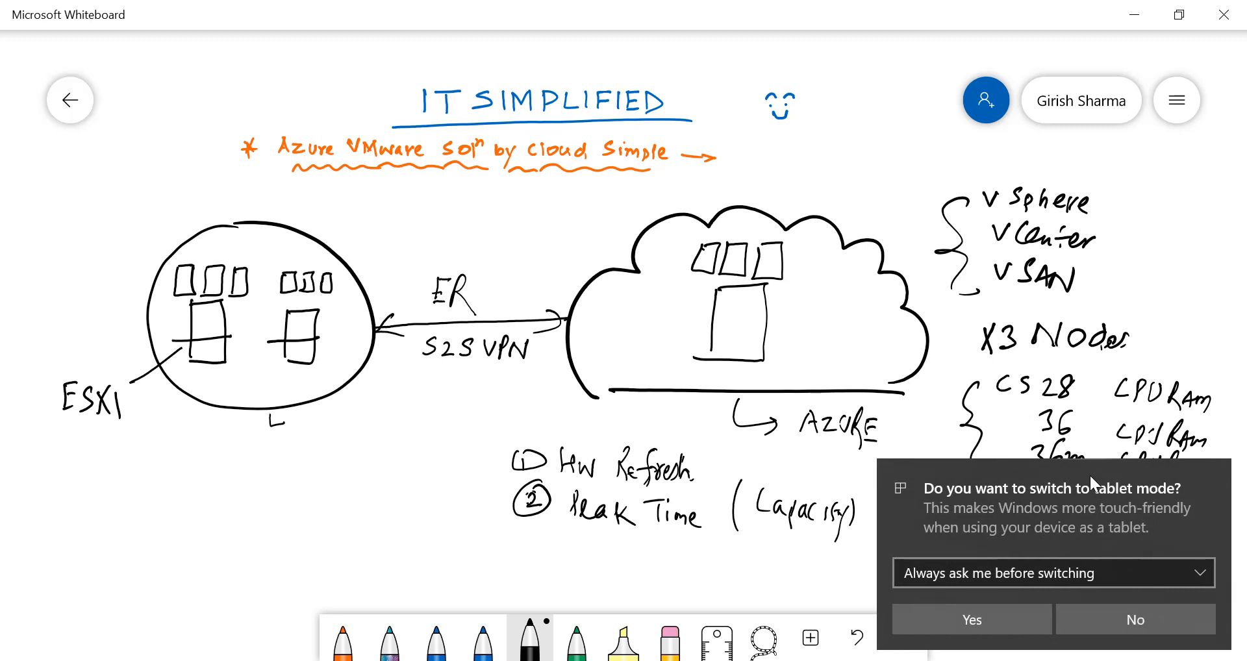
click(1135, 619)
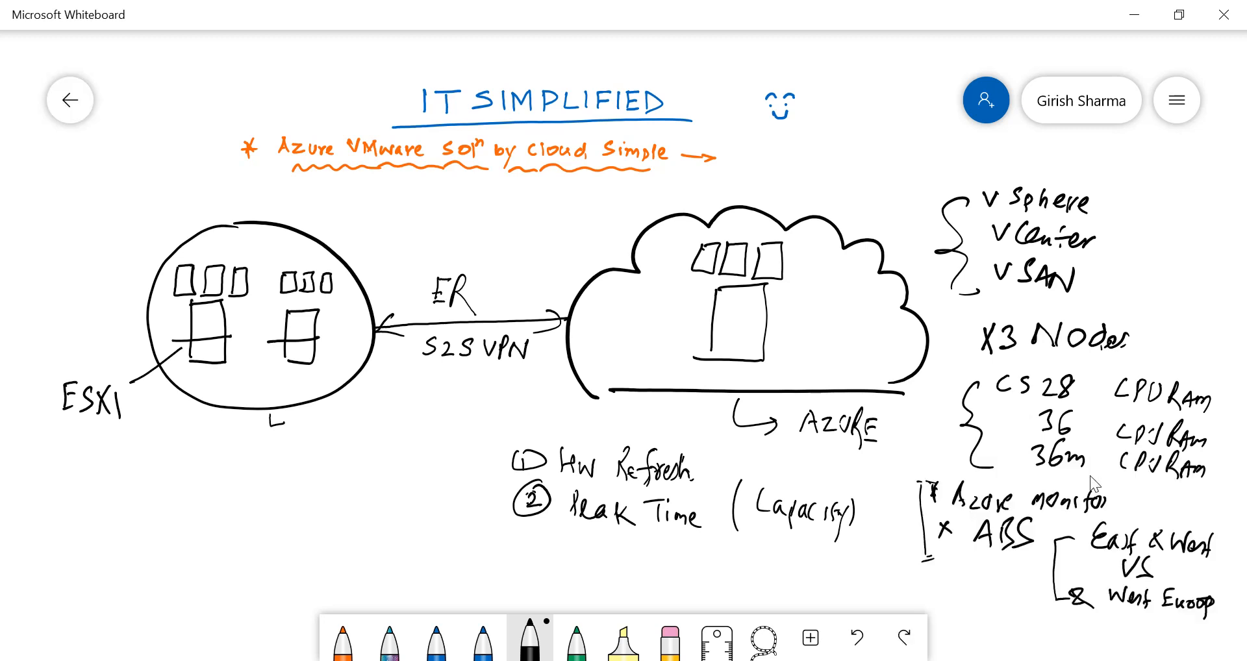